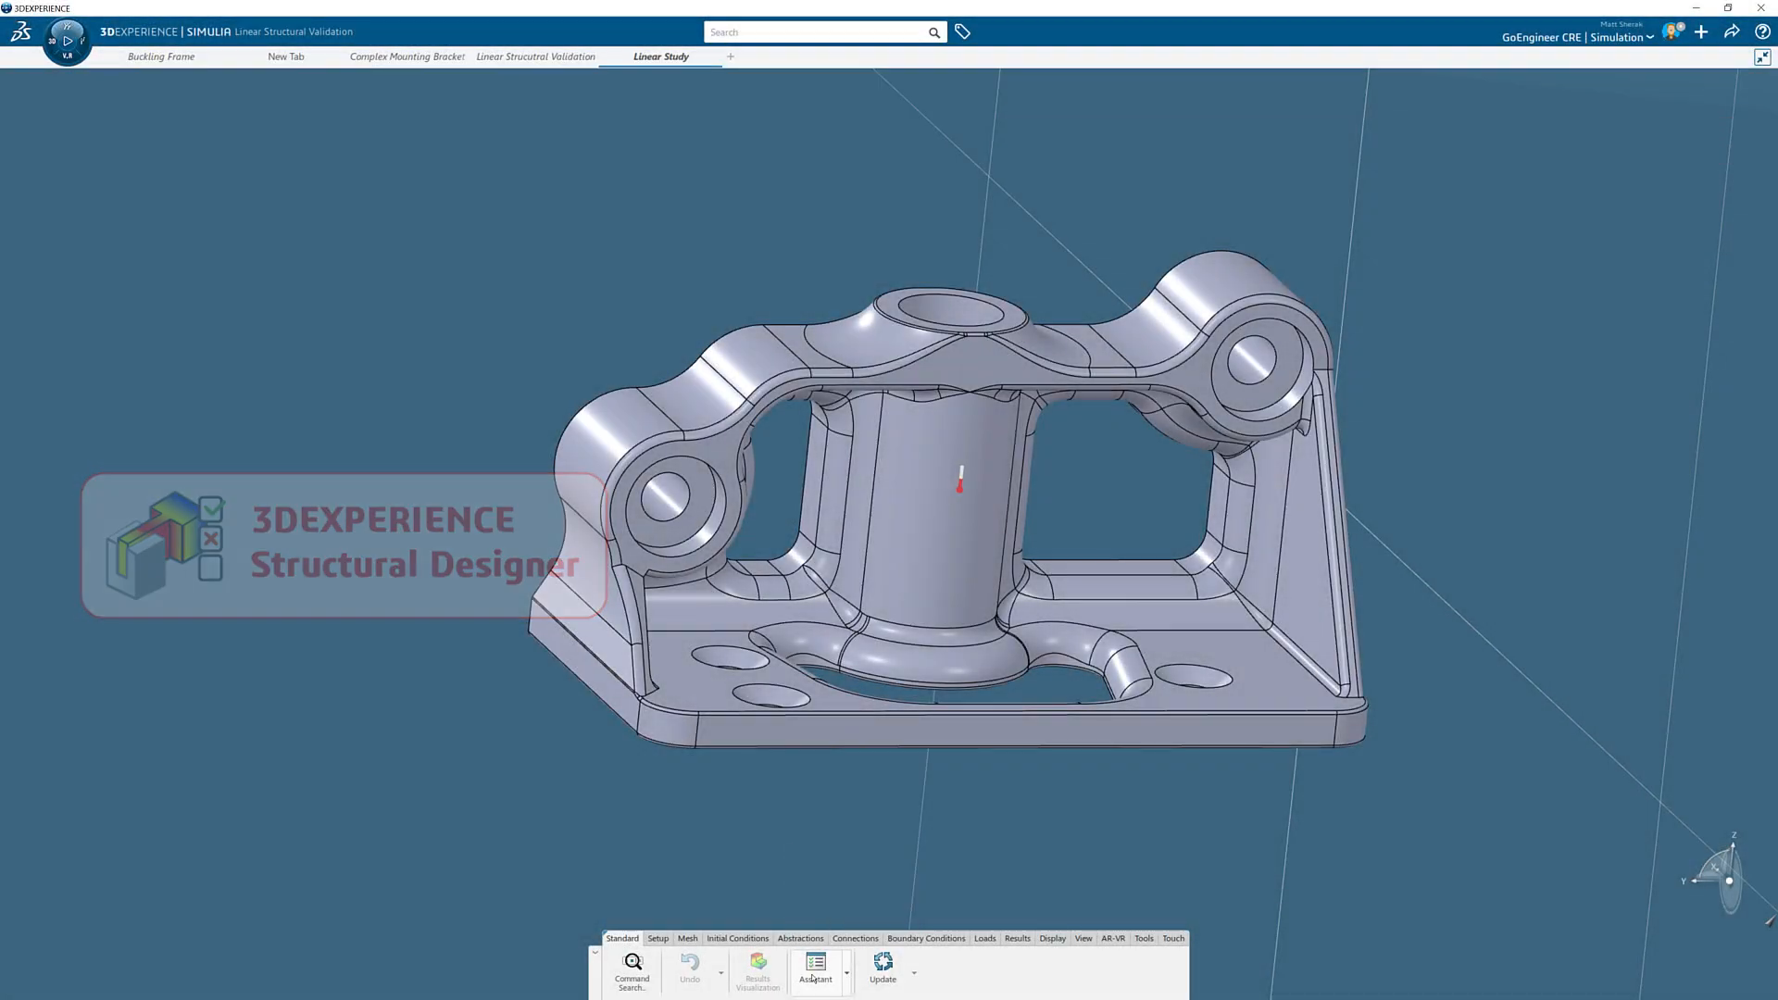
Launch the guided Assistant for the bracket study and show its Setup commands
left_click(816, 968)
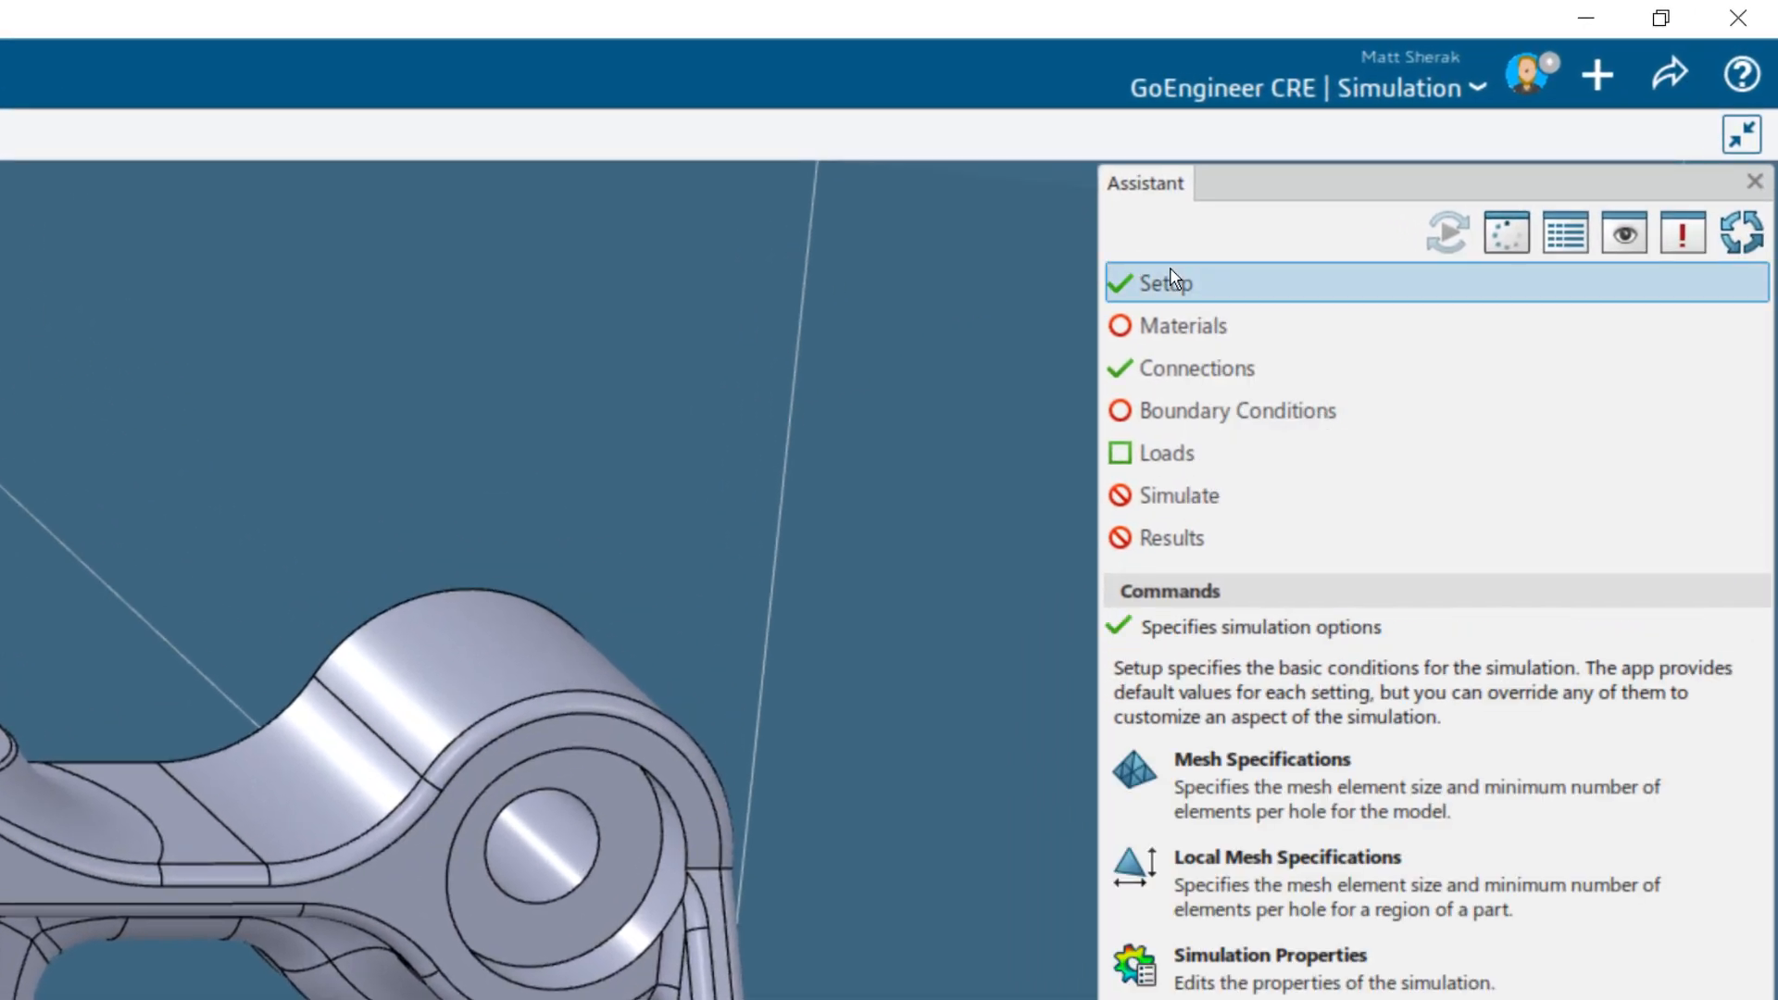
mouse_move(1247, 810)
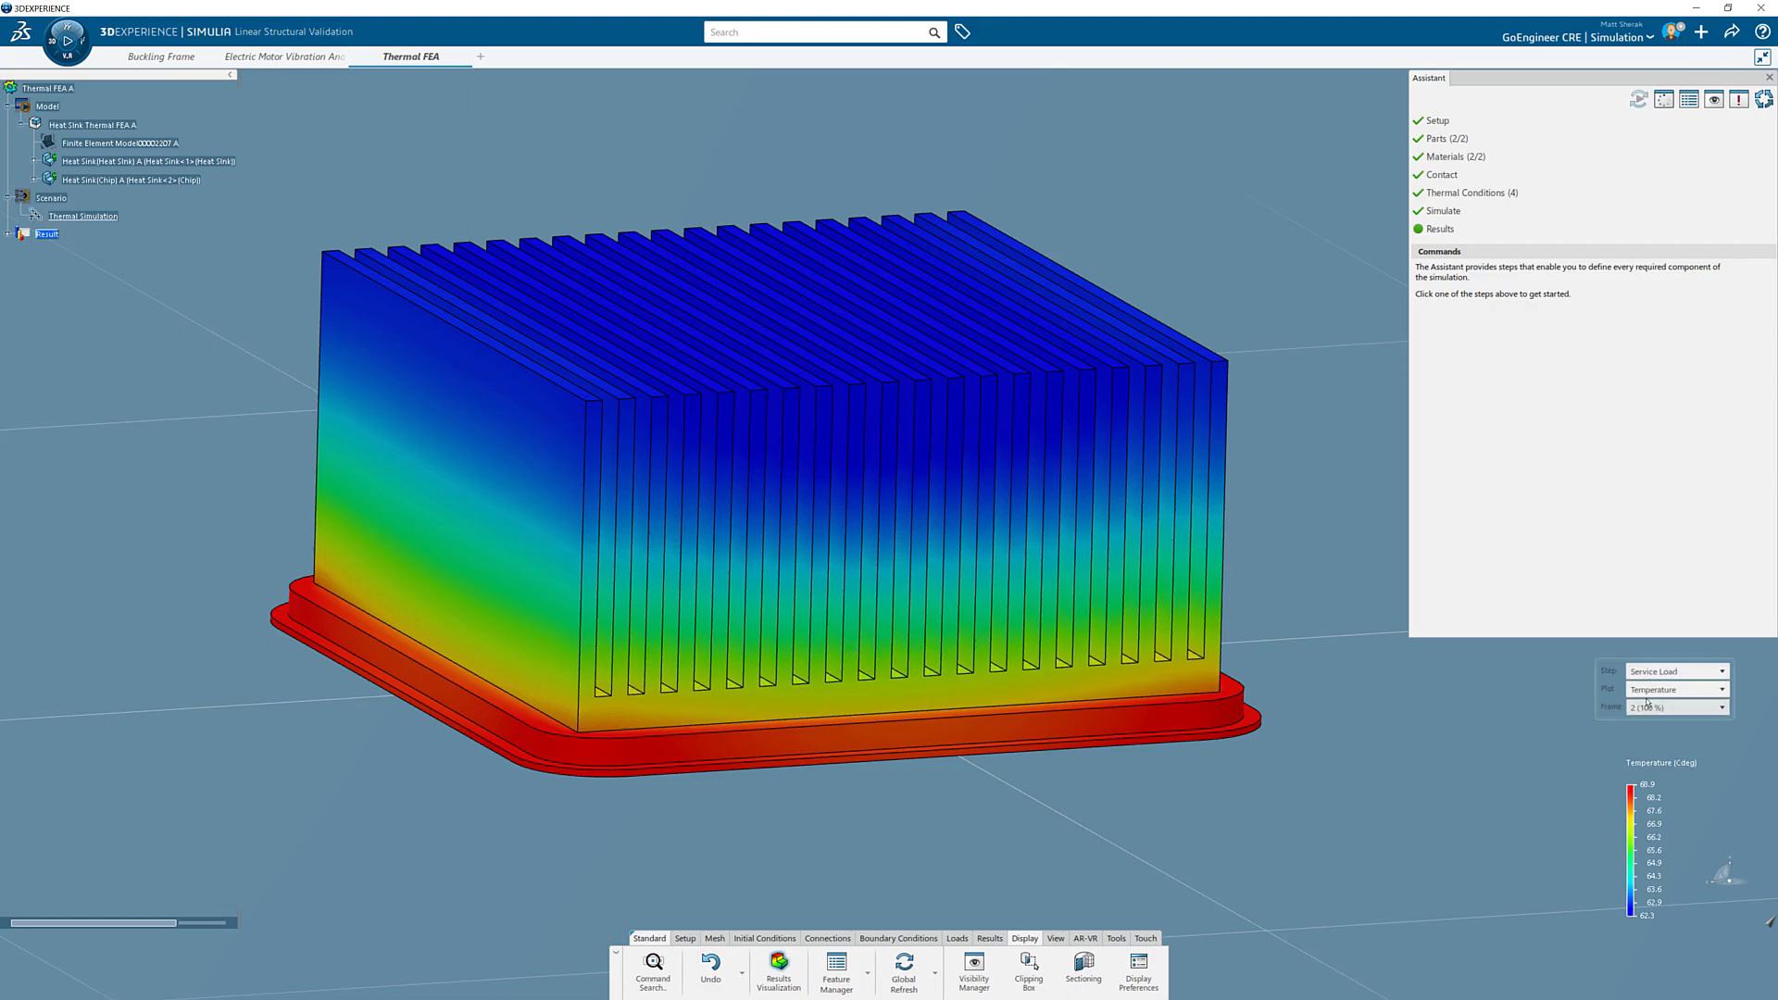
Expand the Plot list over the heat sink's Temperature contour to reveal other result quantities
left_click(1721, 689)
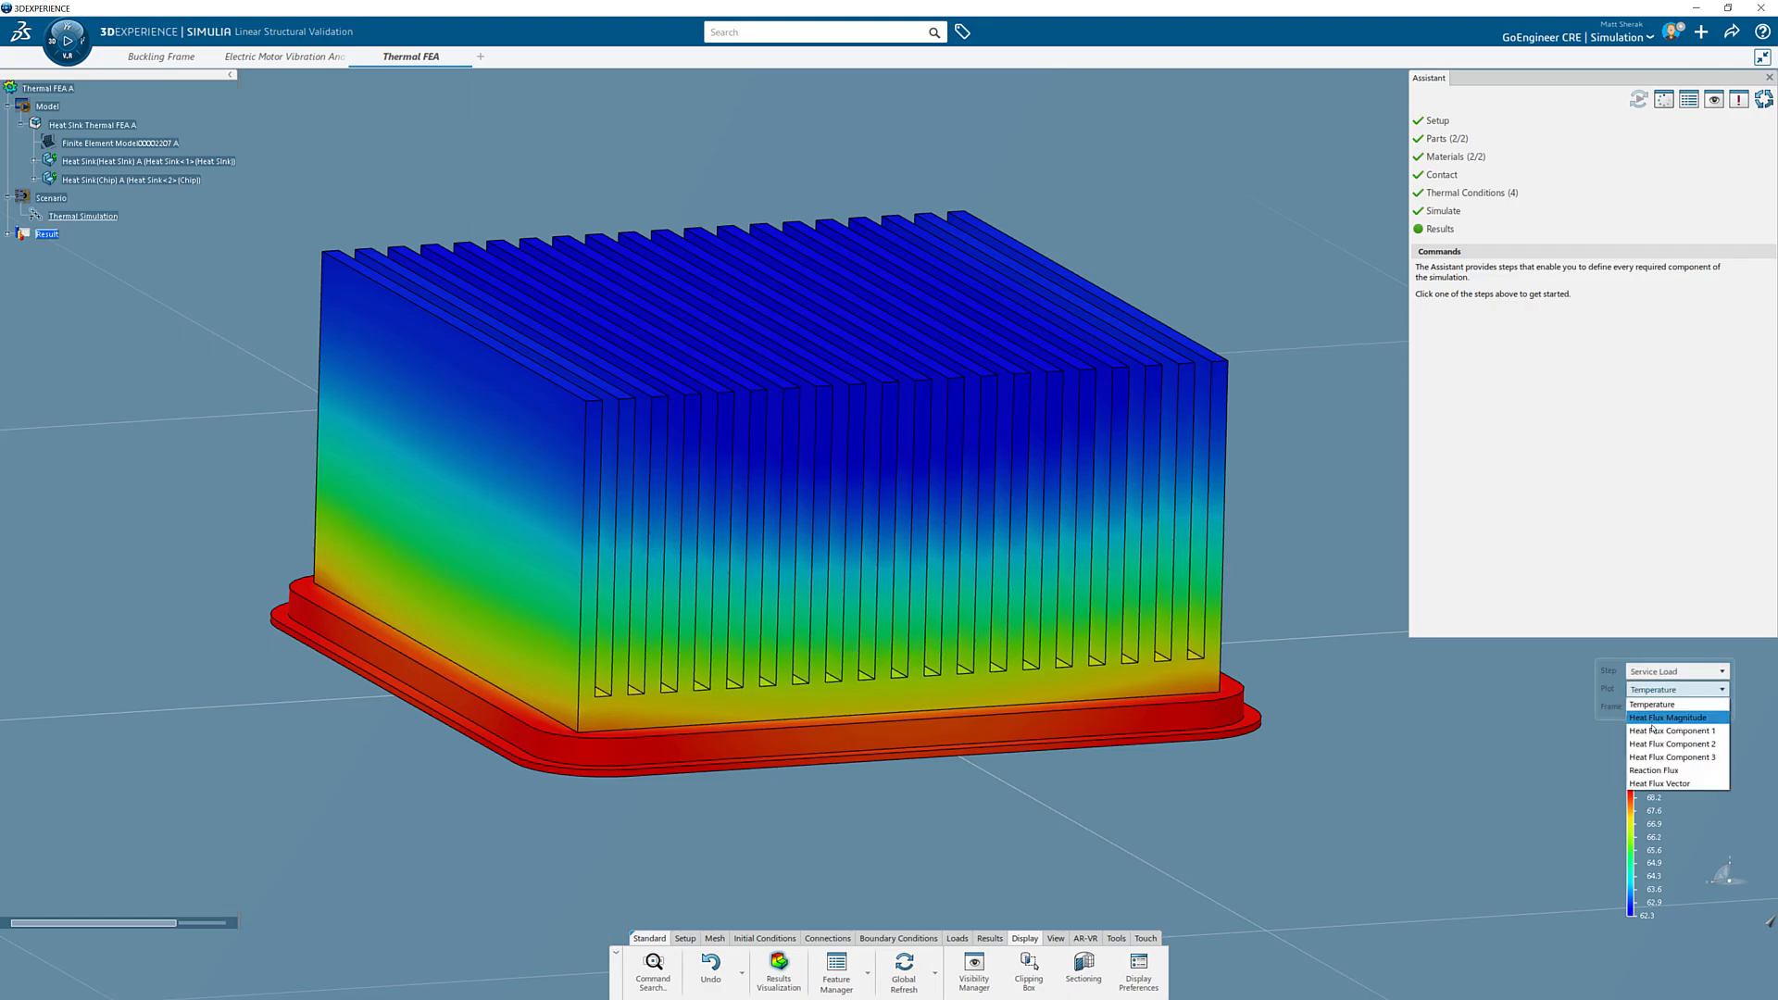